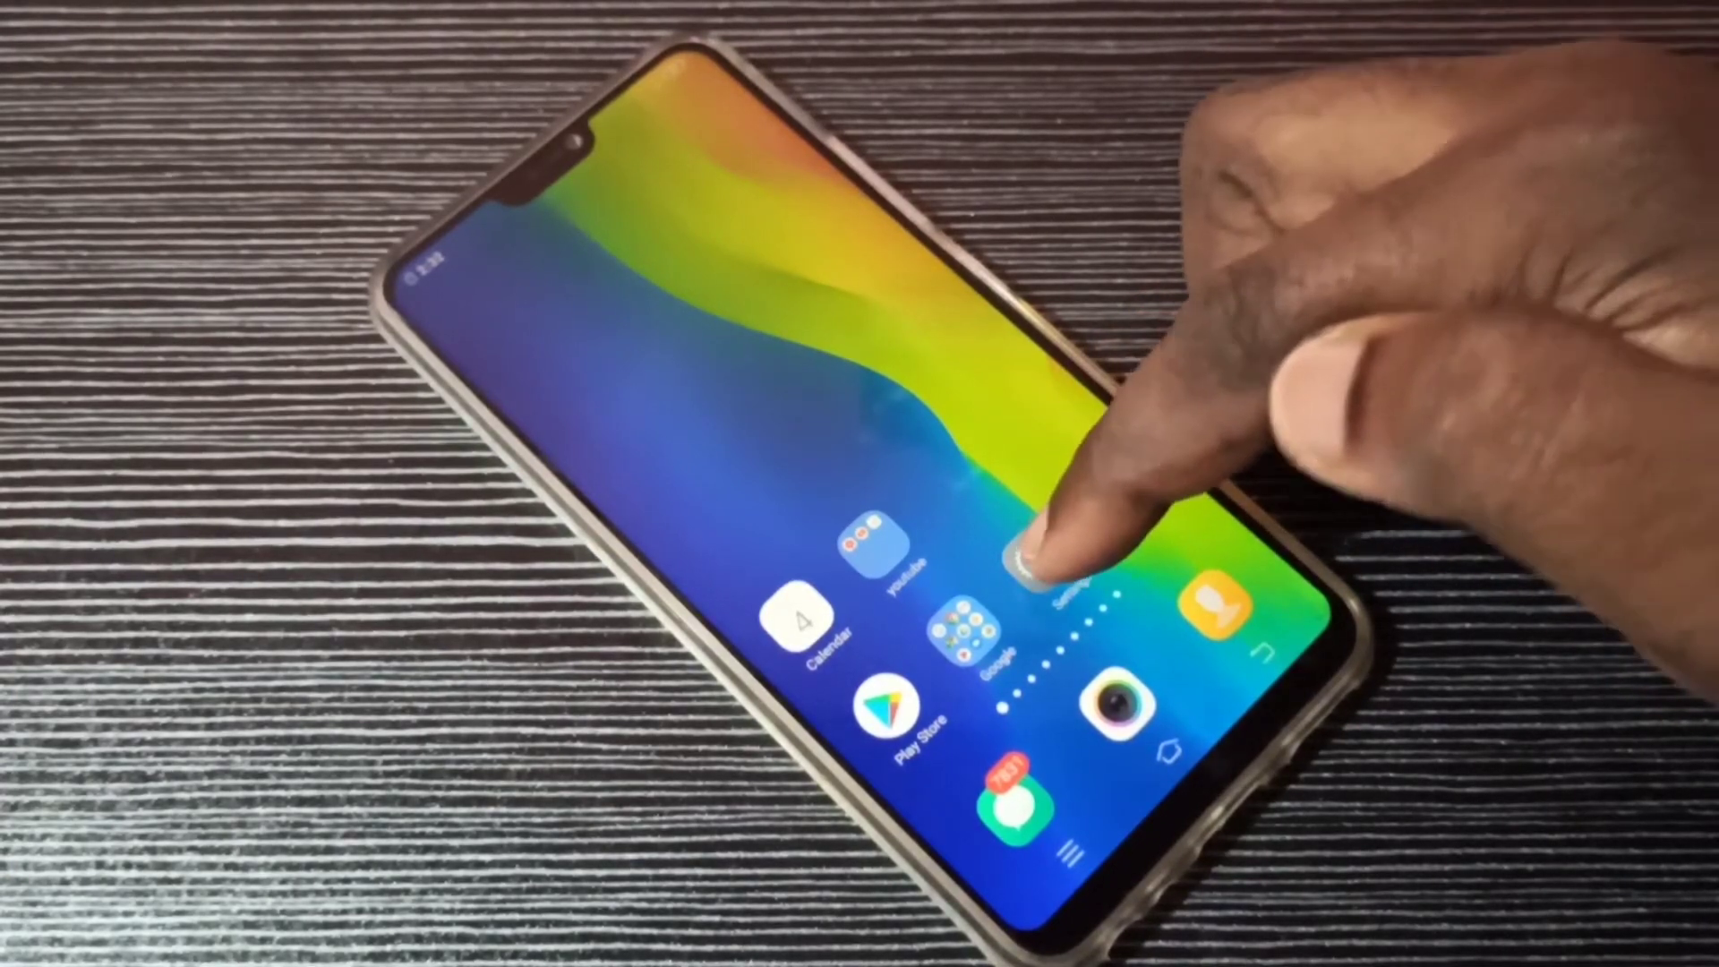
# Launch the Settings app from the home screen icon.
pyautogui.click(1053, 569)
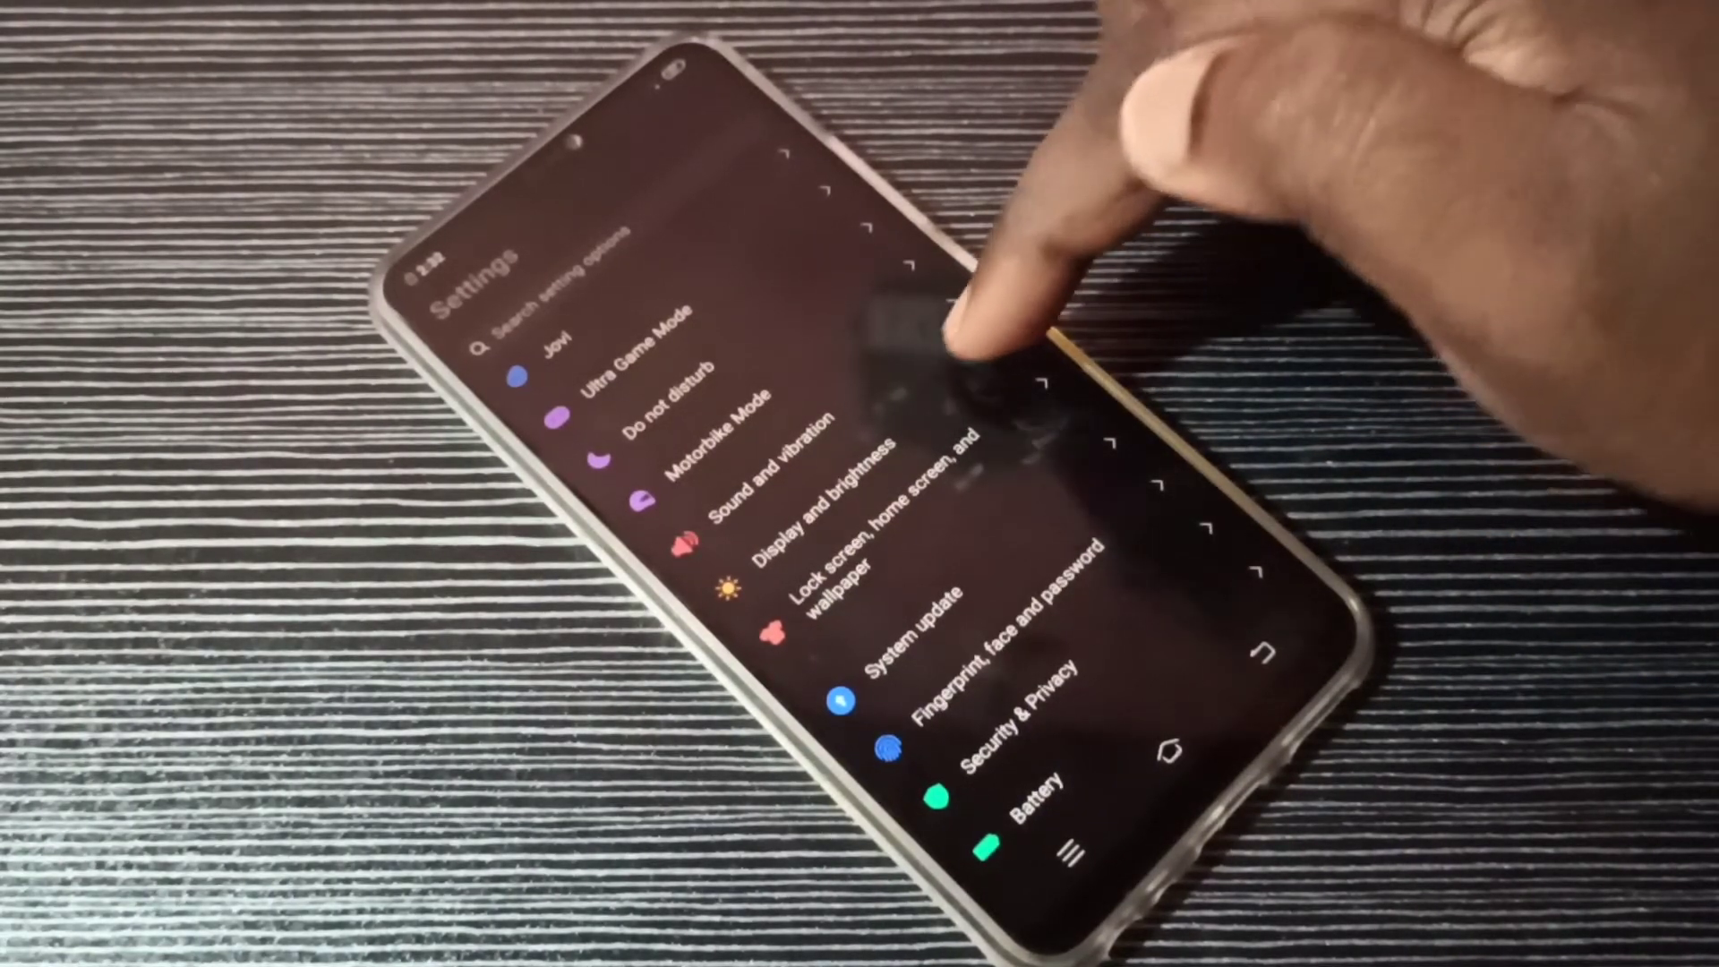
pyautogui.click(817, 516)
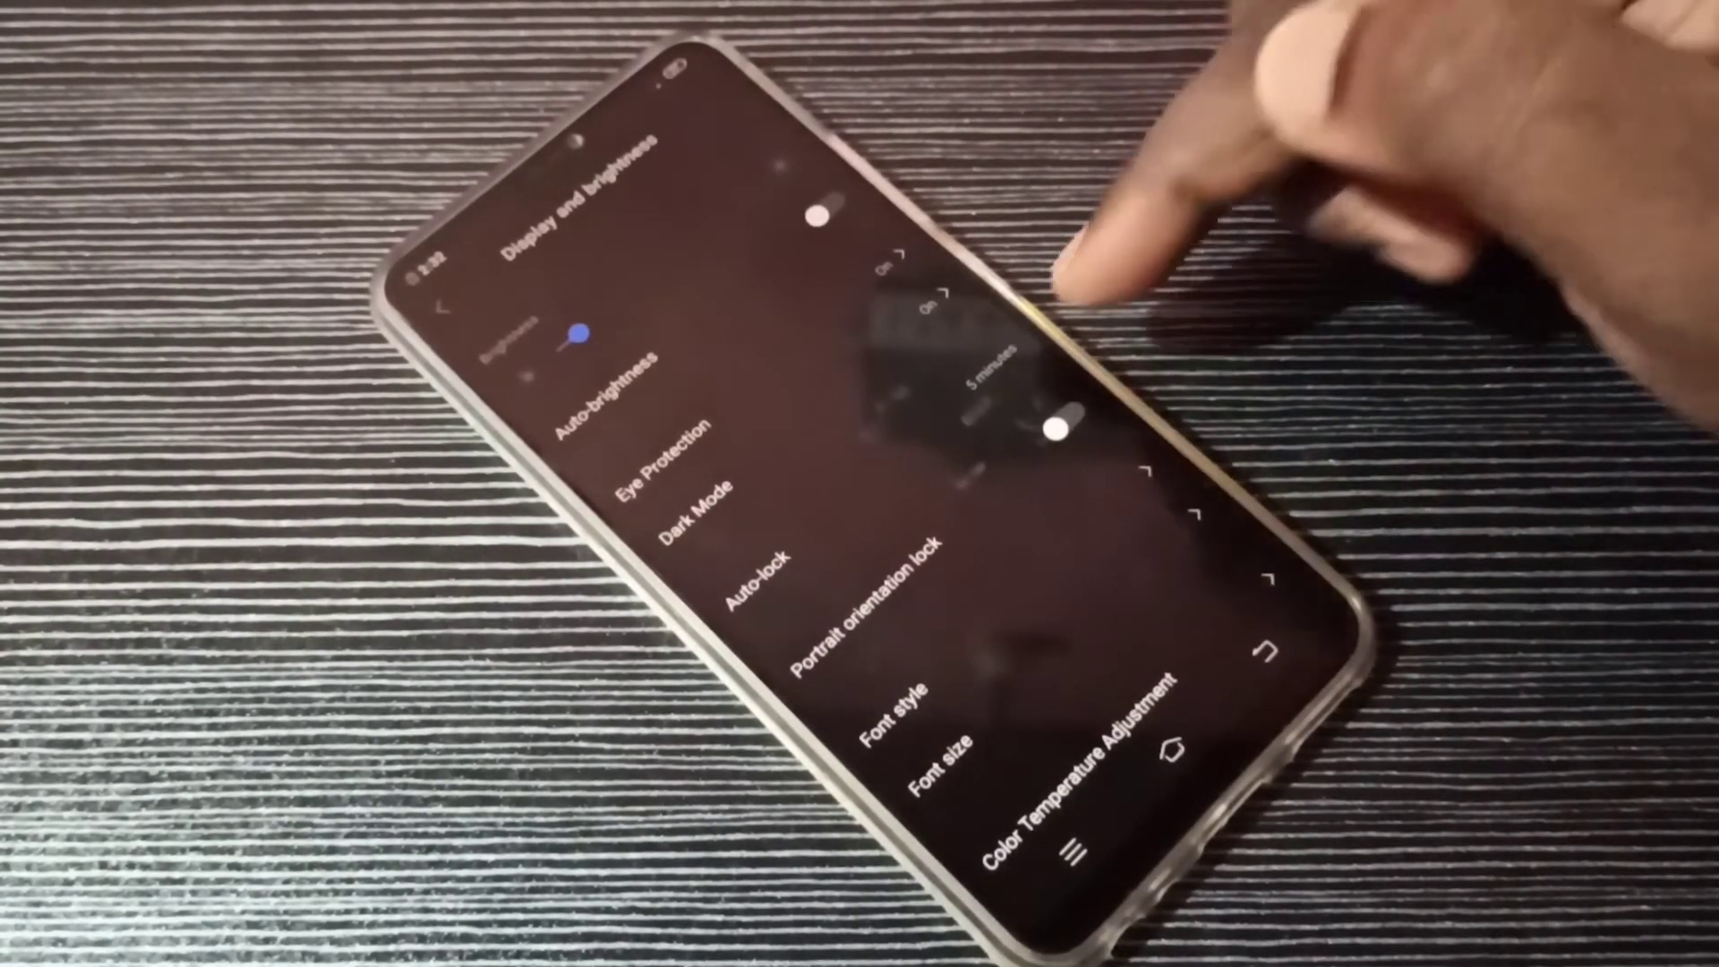
pyautogui.moveTo(1096, 306)
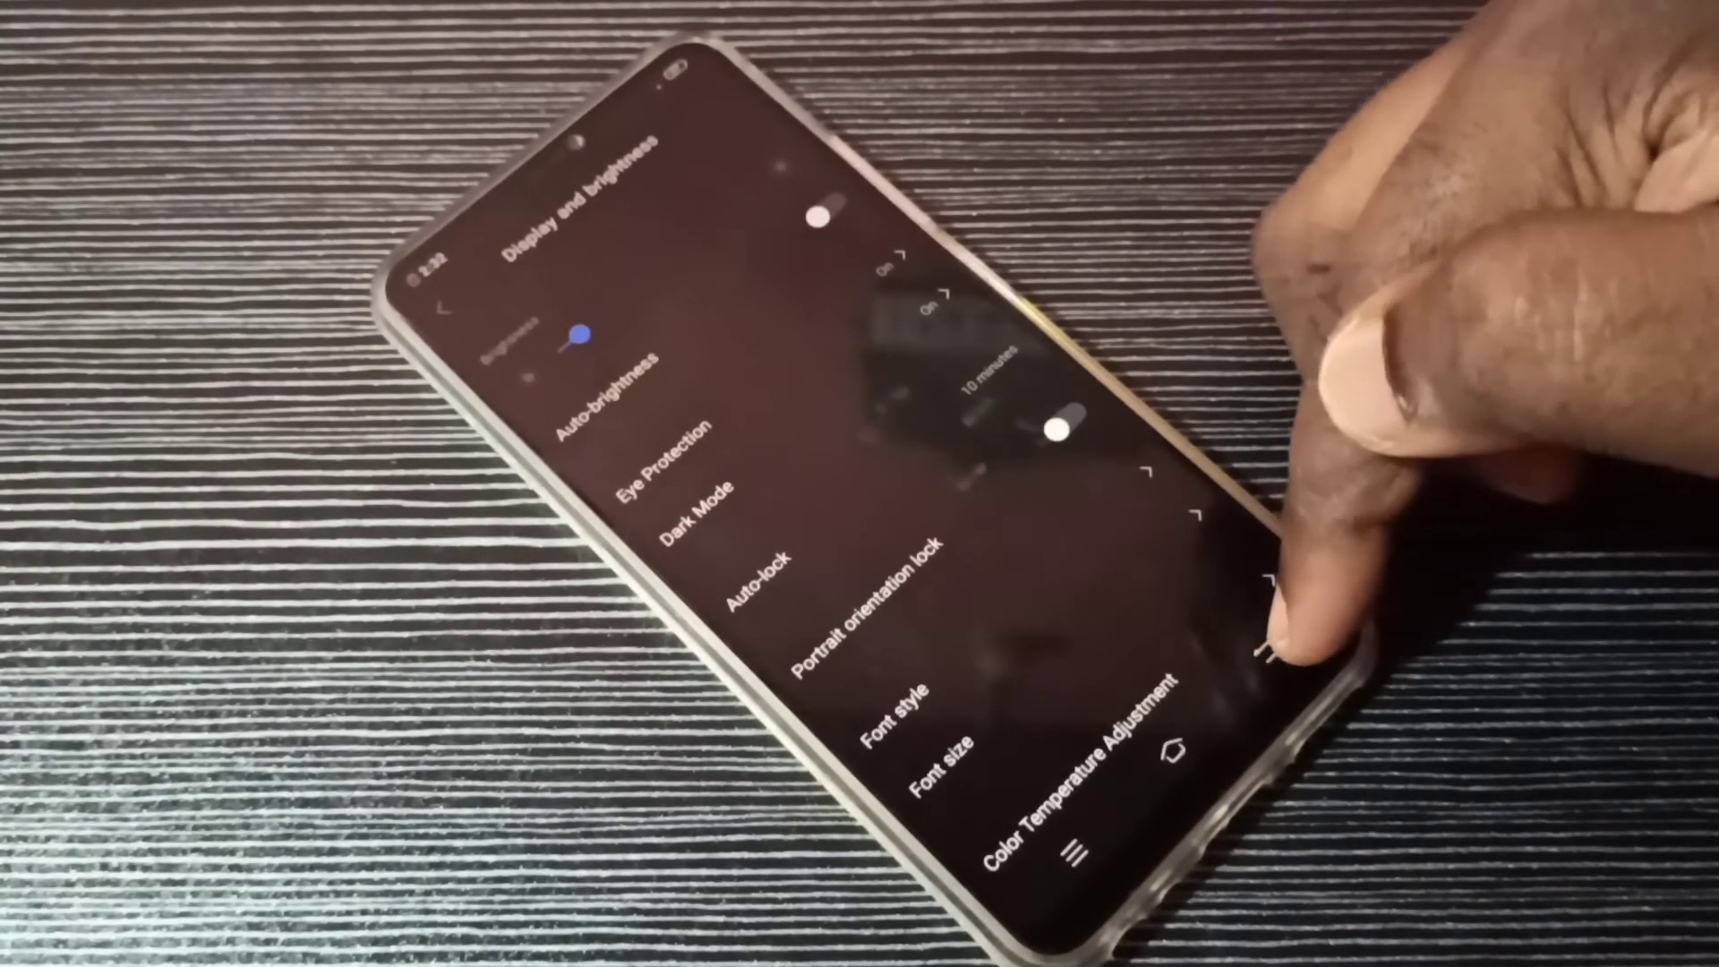
# Return to the main Settings list with Auto-lock now reading 10 minutes.
pyautogui.click(471, 312)
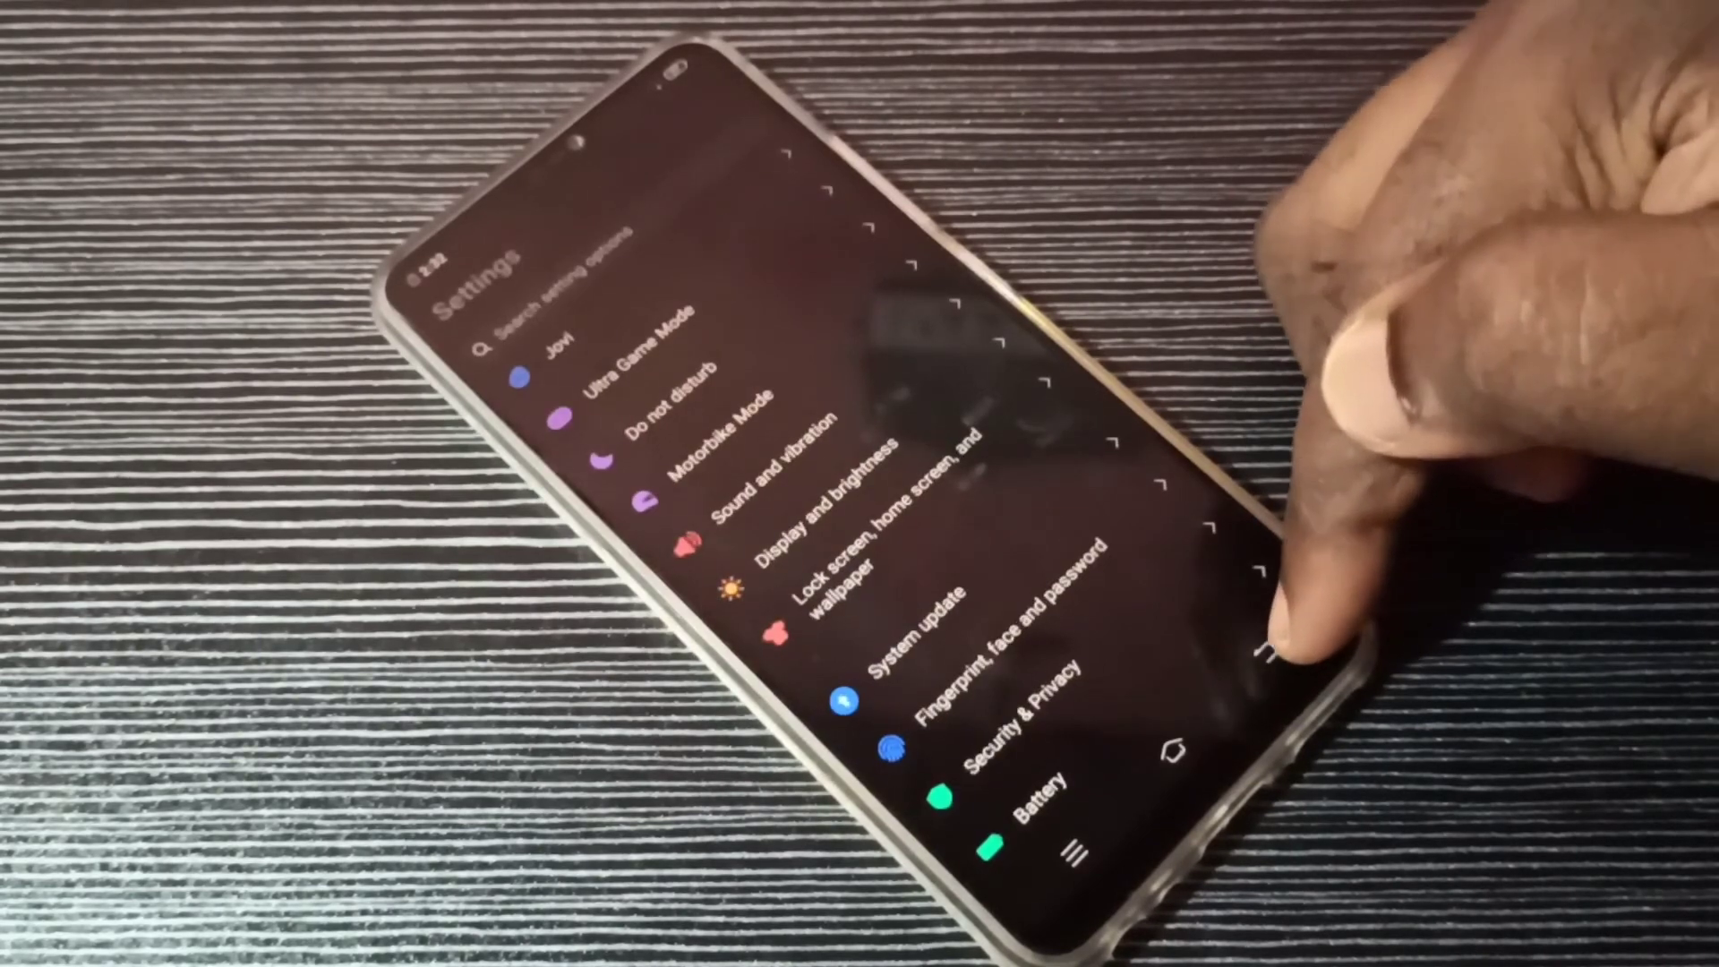